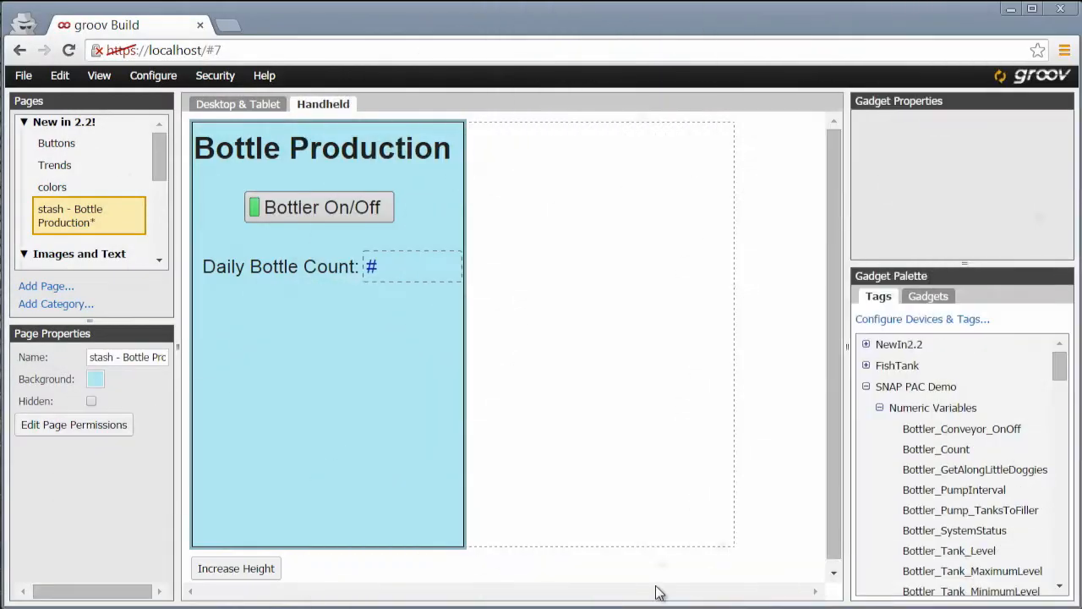
- On the Bottle Production desktop layout, turn on 'Zoom out to show page stash'
{"action": "left_click", "coordinate": [587, 131]}
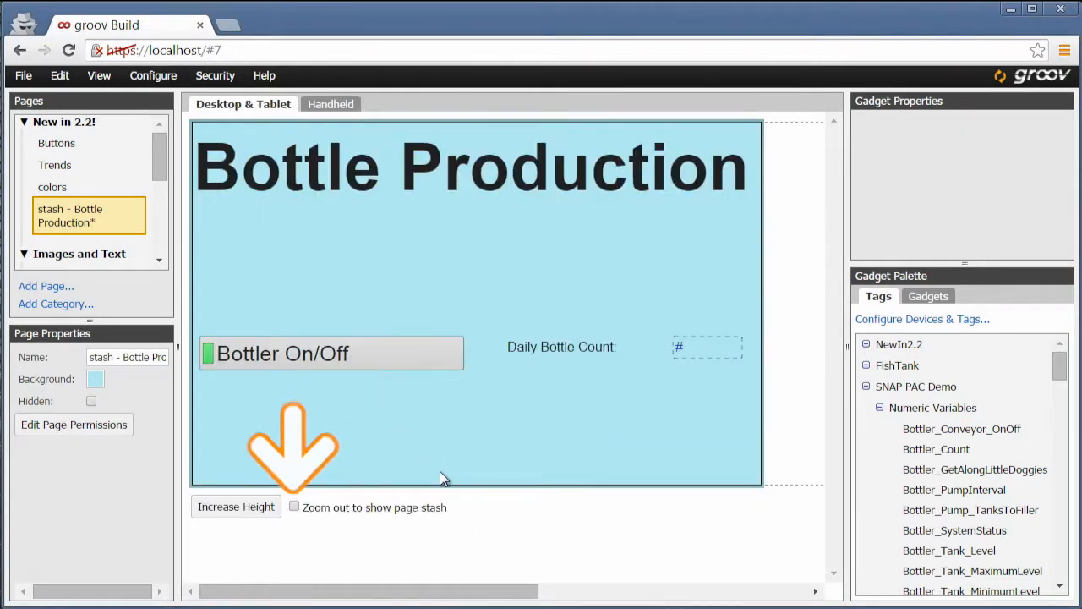
{"action": "left_click", "coordinate": [294, 507]}
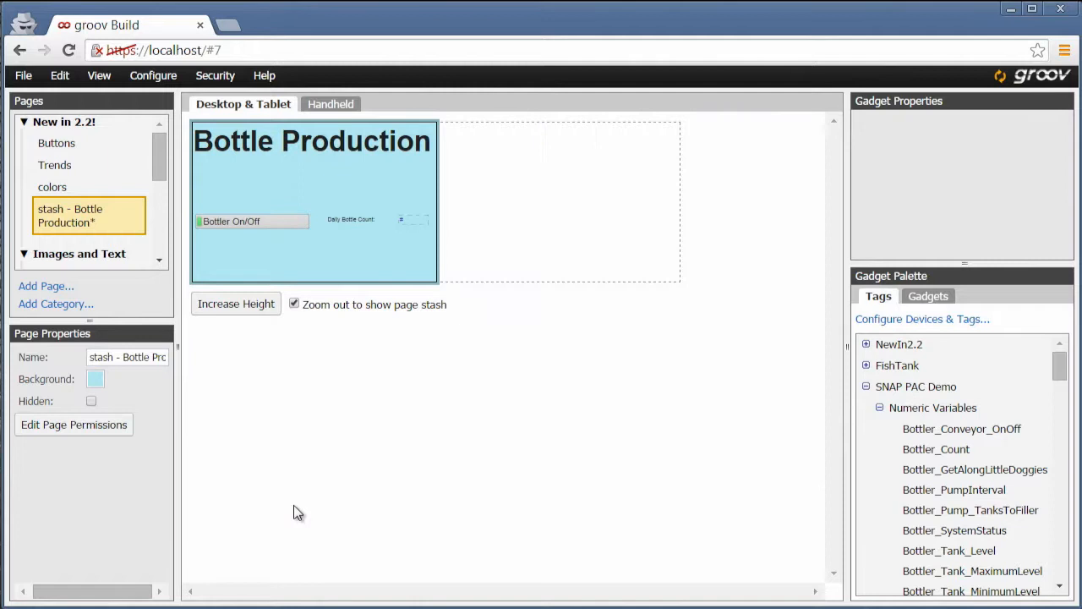
{"action": "mouse_move", "coordinate": [533, 283]}
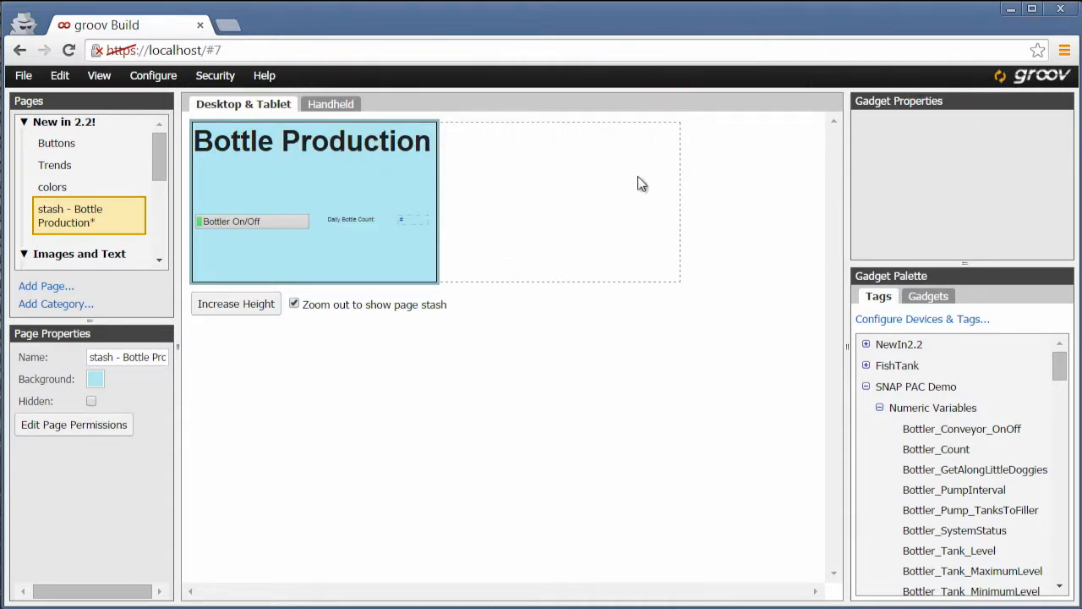
- Inspect the Bottle Production handheld layout, then return to the Desktop & Tablet layout
{"action": "left_click", "coordinate": [330, 103]}
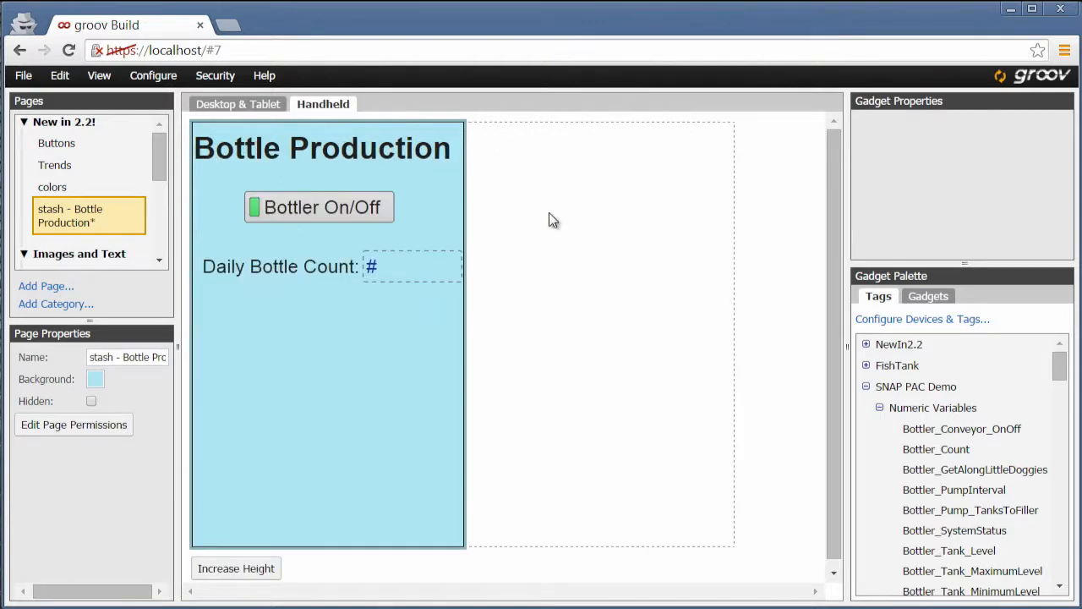
{"action": "mouse_move", "coordinate": [606, 213]}
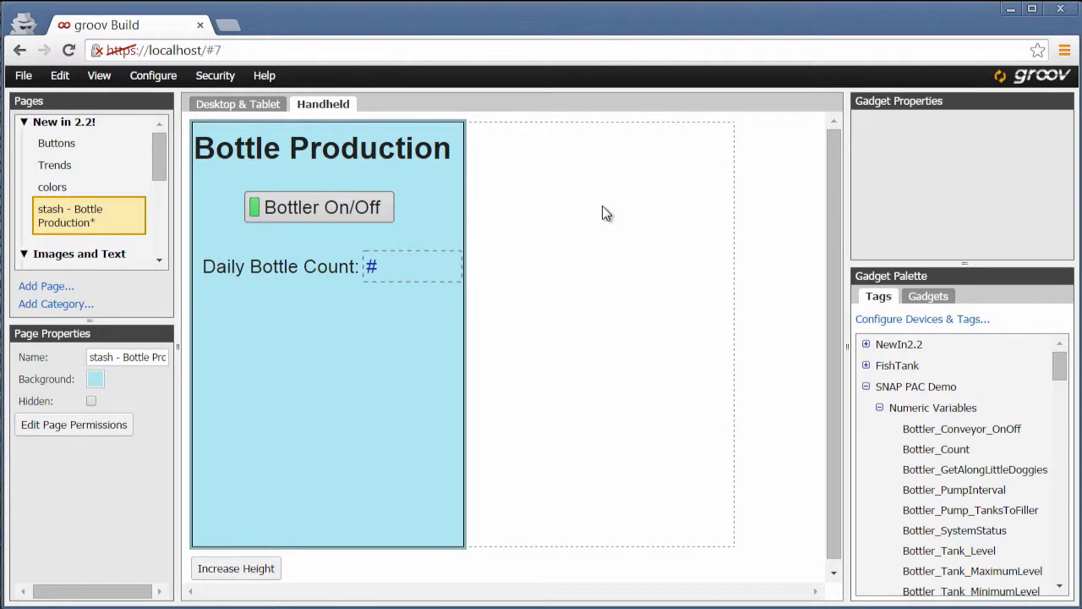
{"action": "left_click", "coordinate": [319, 207]}
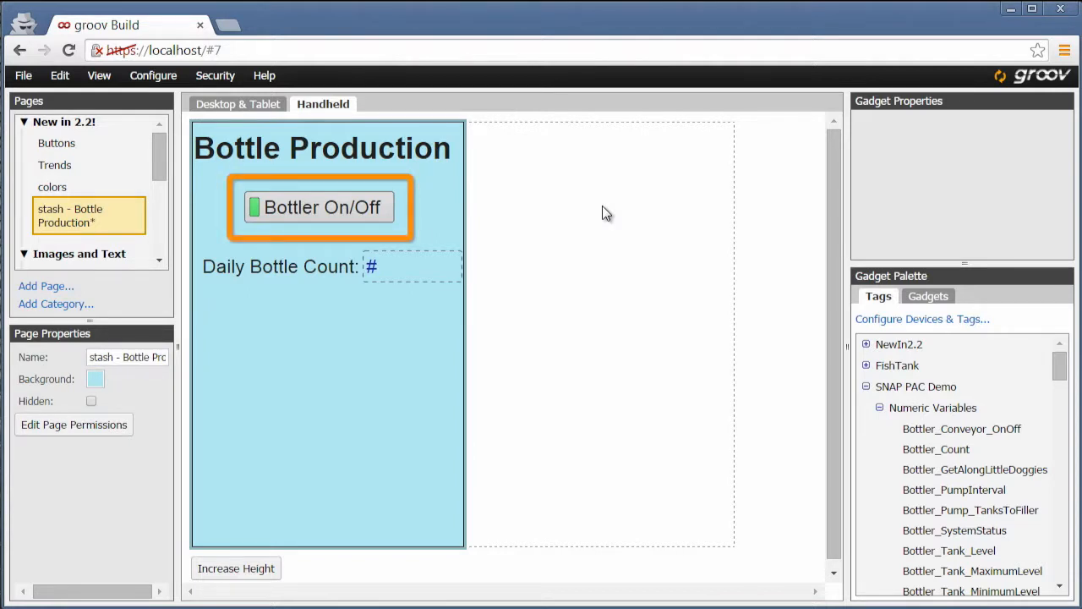
{"action": "left_click", "coordinate": [605, 211]}
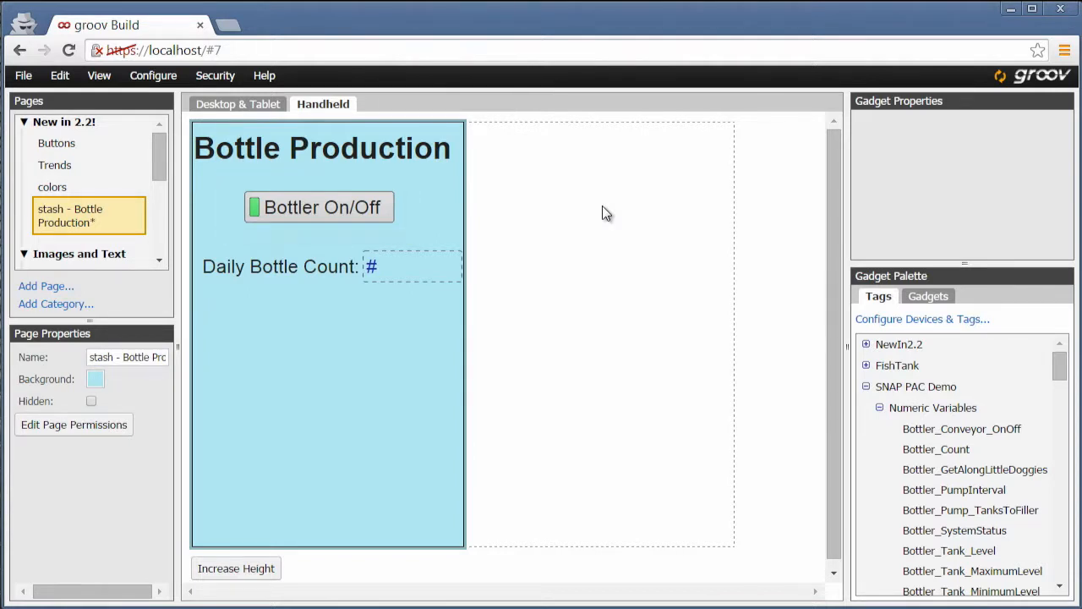
{"action": "mouse_move", "coordinate": [298, 124]}
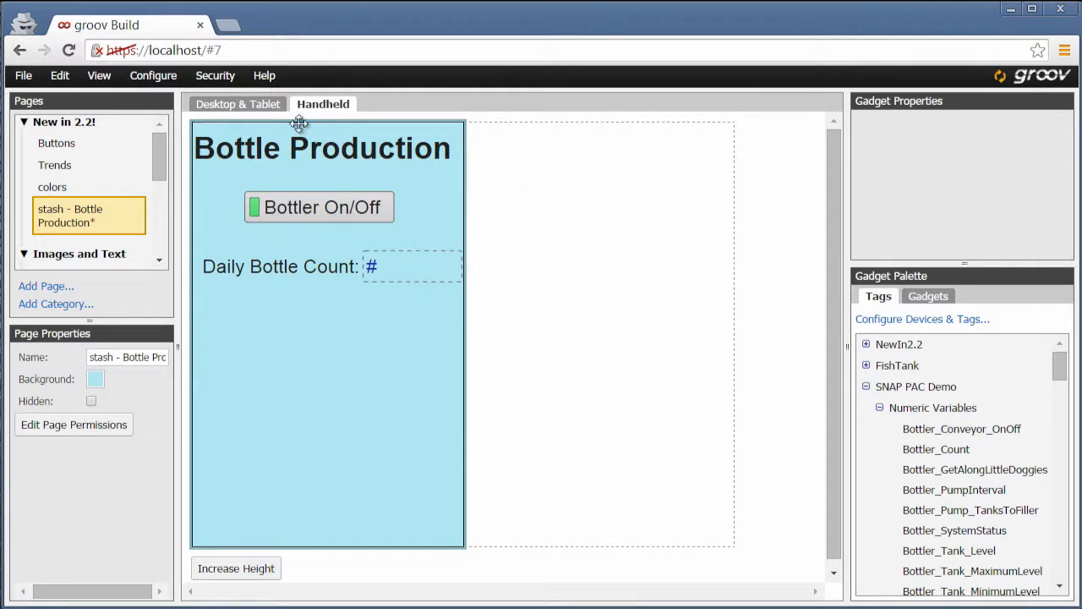
{"action": "left_click", "coordinate": [243, 103]}
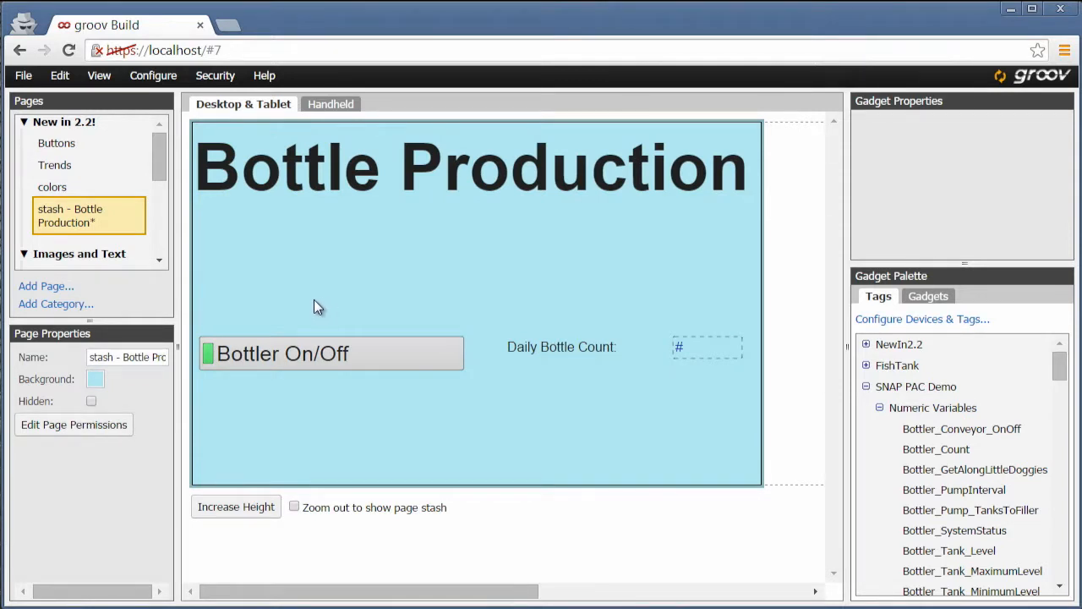
- Stash the Bottler On/Off button off the desktop page and begin adding a Bottler Count trend
{"action": "left_click", "coordinate": [330, 353]}
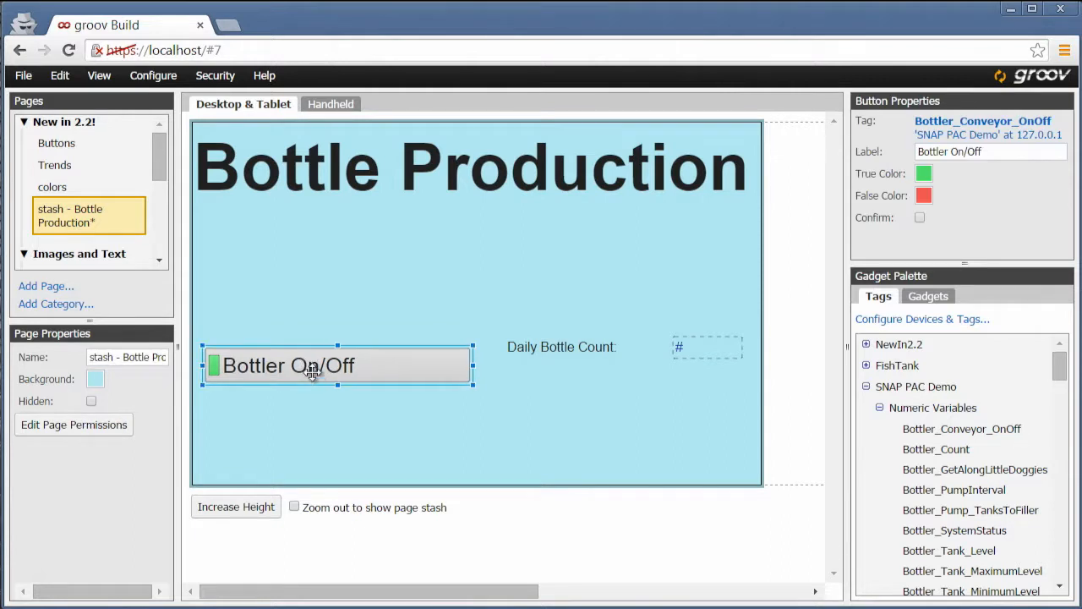
{"action": "left_click_drag", "start_coordinate": [313, 365], "coordinate": [338, 394]}
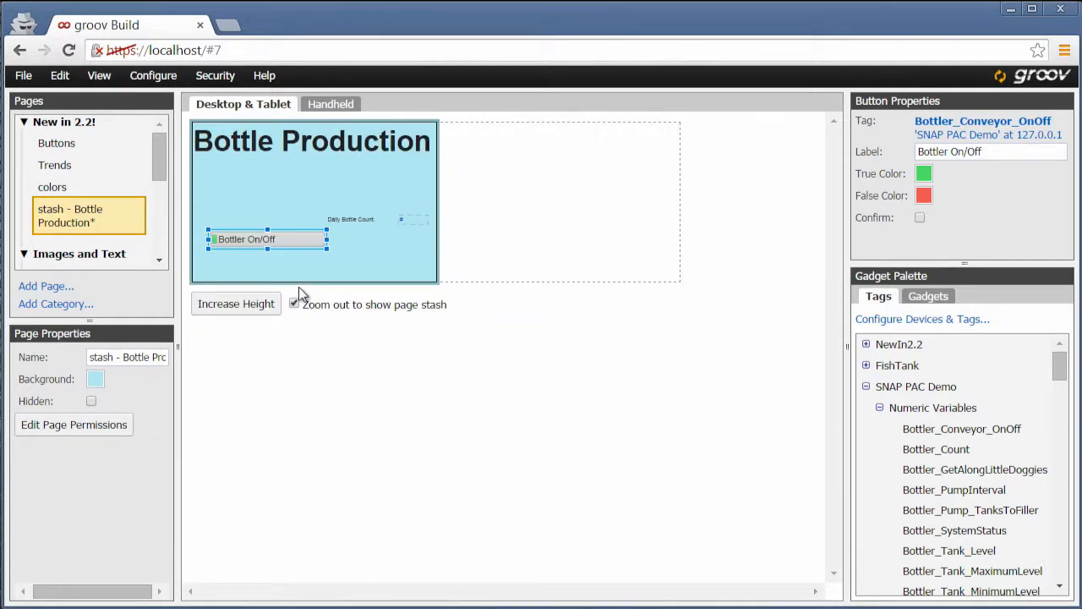
{"action": "left_click_drag", "start_coordinate": [267, 240], "coordinate": [490, 248]}
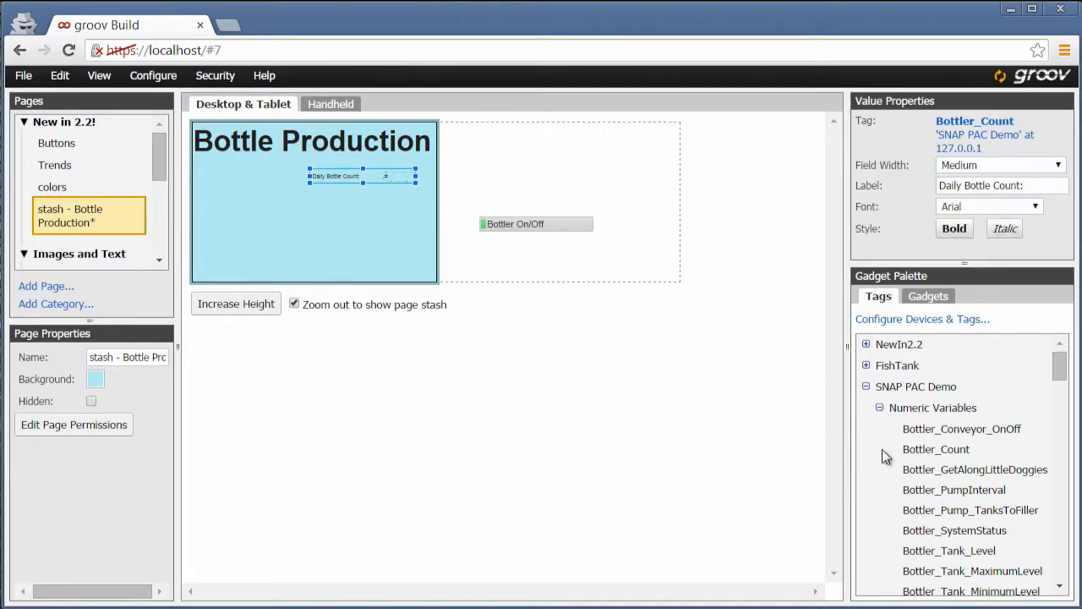
{"action": "left_click", "coordinate": [936, 449]}
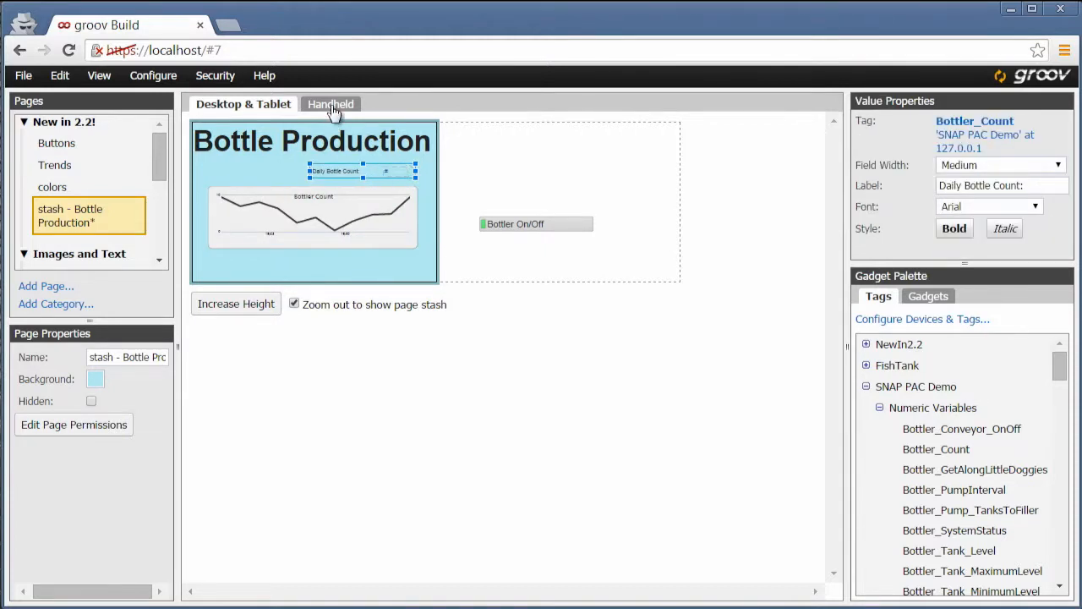
- On the handheld layout, stash the Bottler Count trend beside the page, then select Daily Bottle Count
{"action": "left_click", "coordinate": [330, 105]}
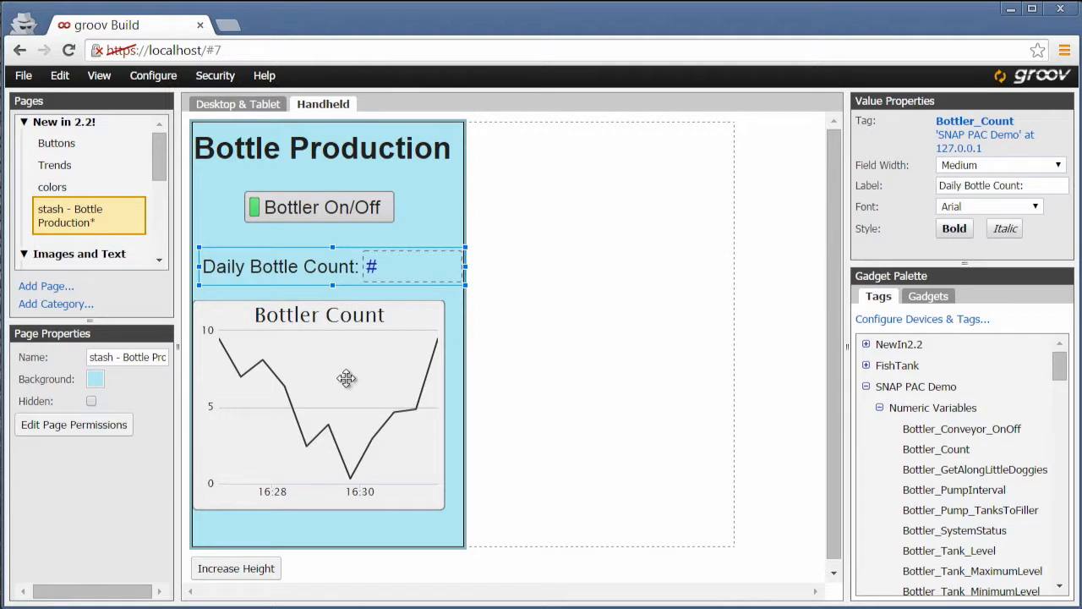
{"action": "left_click", "coordinate": [319, 406]}
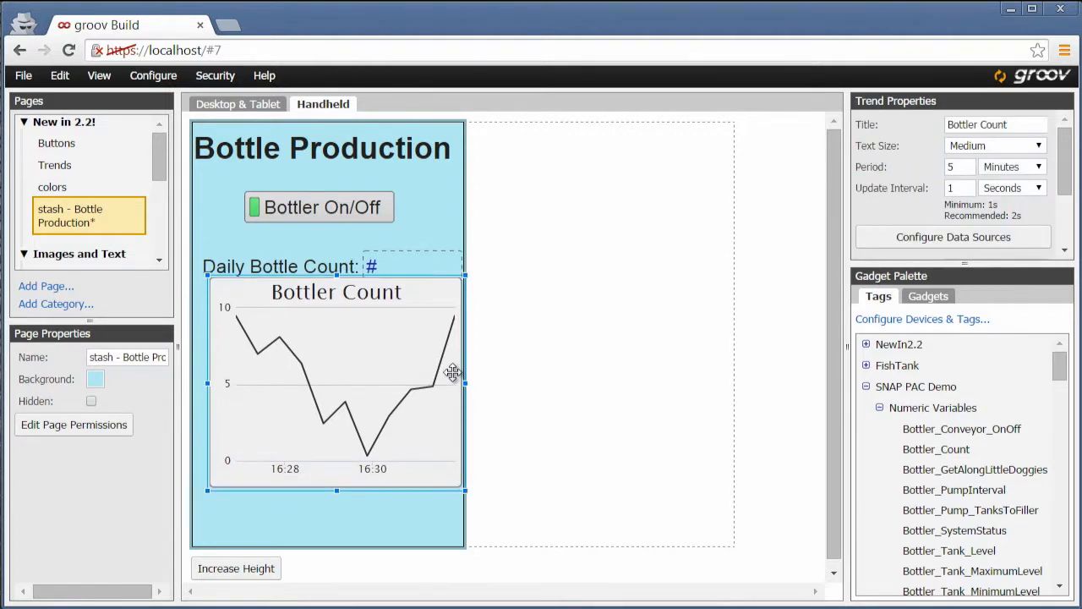
{"action": "left_click_drag", "start_coordinate": [336, 382], "coordinate": [606, 380]}
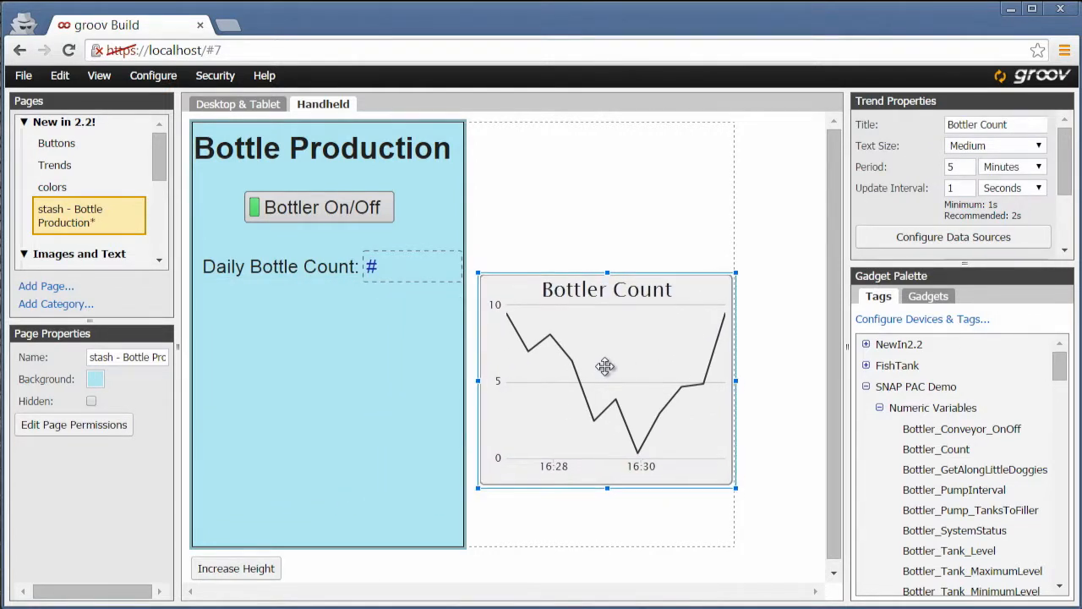
{"action": "left_click", "coordinate": [330, 266]}
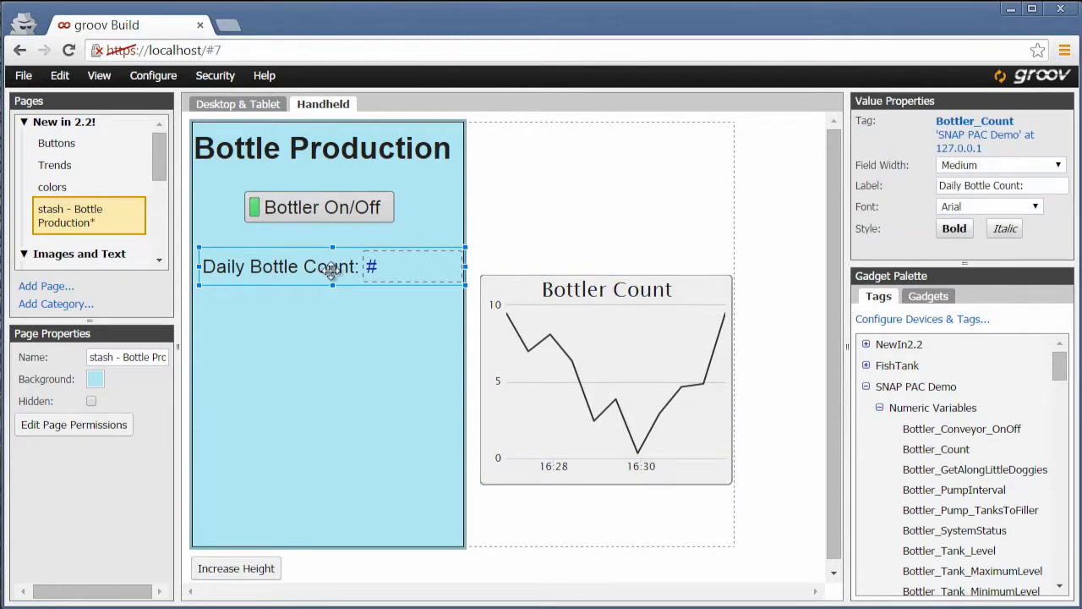
{"action": "mouse_move", "coordinate": [327, 365]}
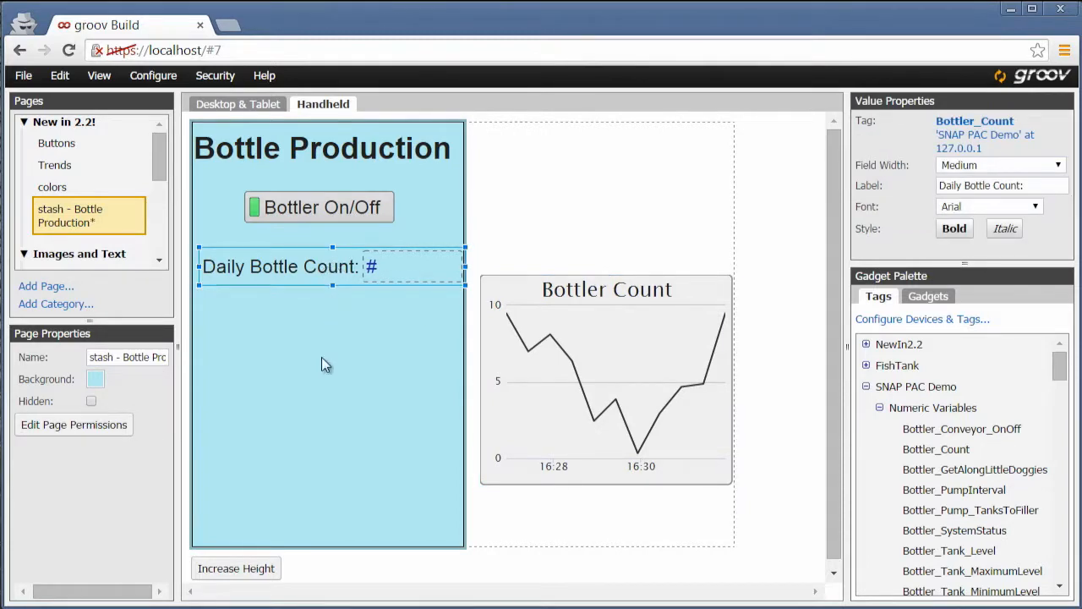